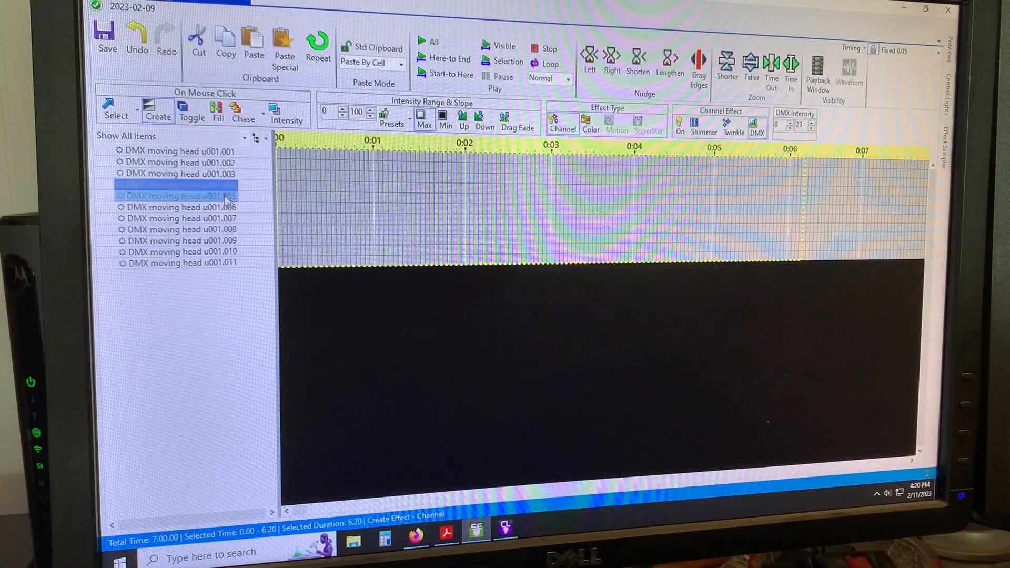
Open the 2023-02-09 preview design from the name at the top of the sequence
left_click(181, 262)
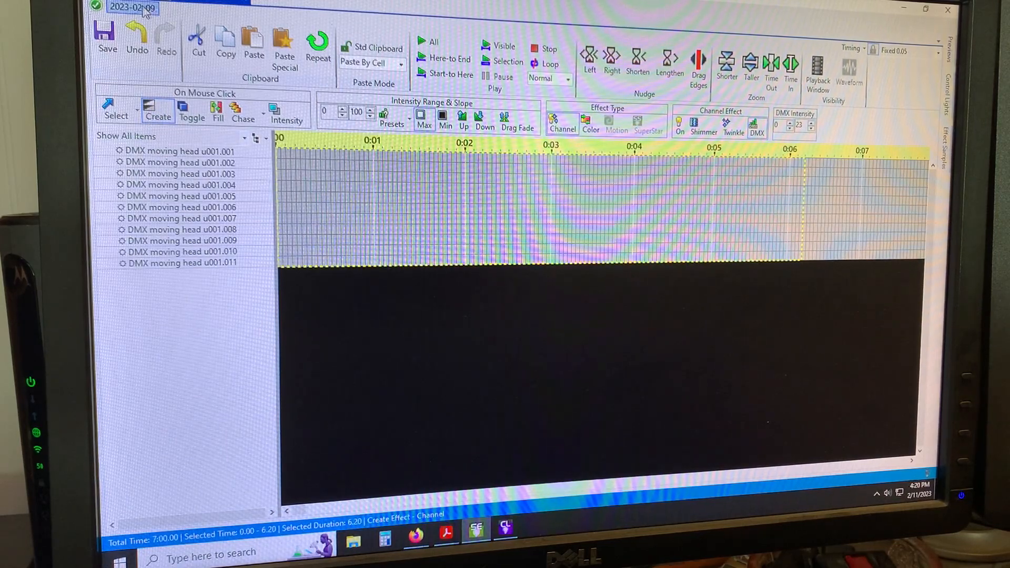
mouse_move(137, 35)
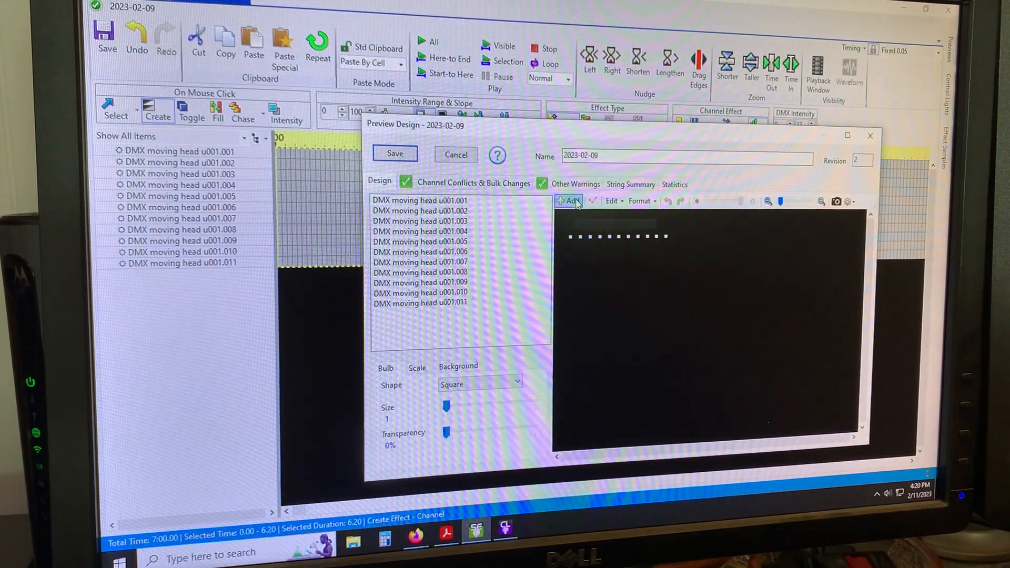
Review the Add DMX device universe settings, back out, and save the preview design
left_click(571, 201)
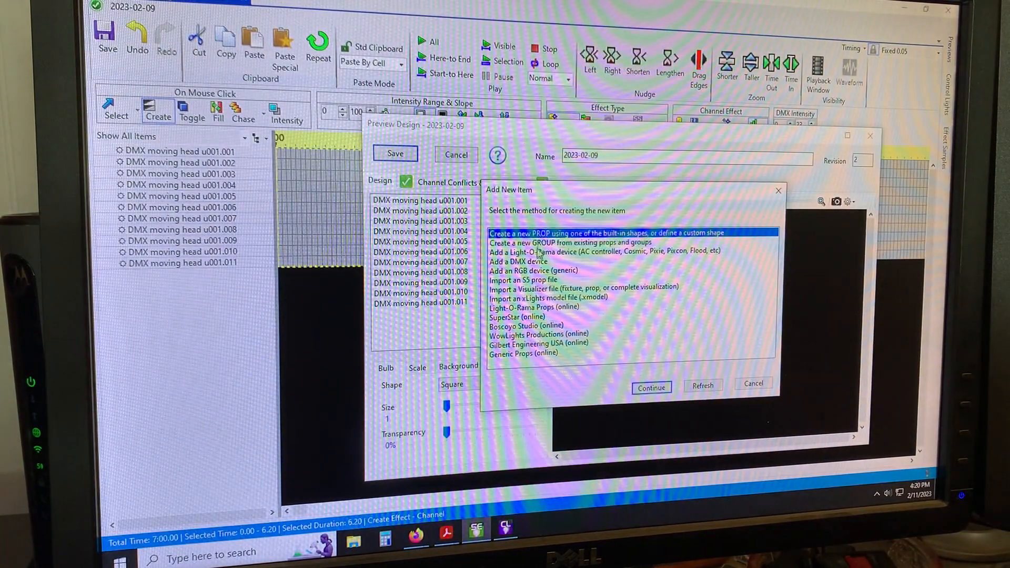
left_click(651, 388)
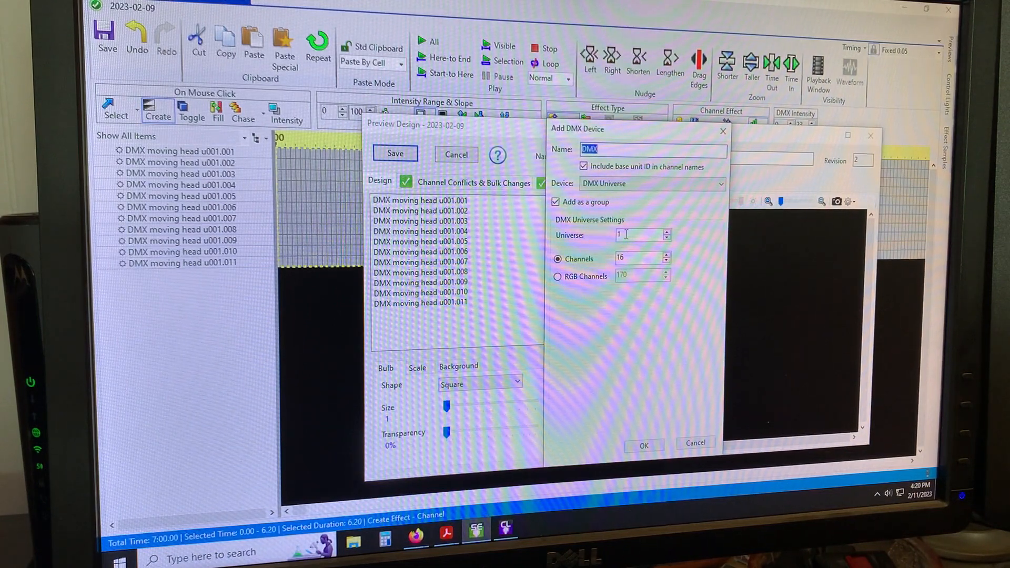
left_click(555, 201)
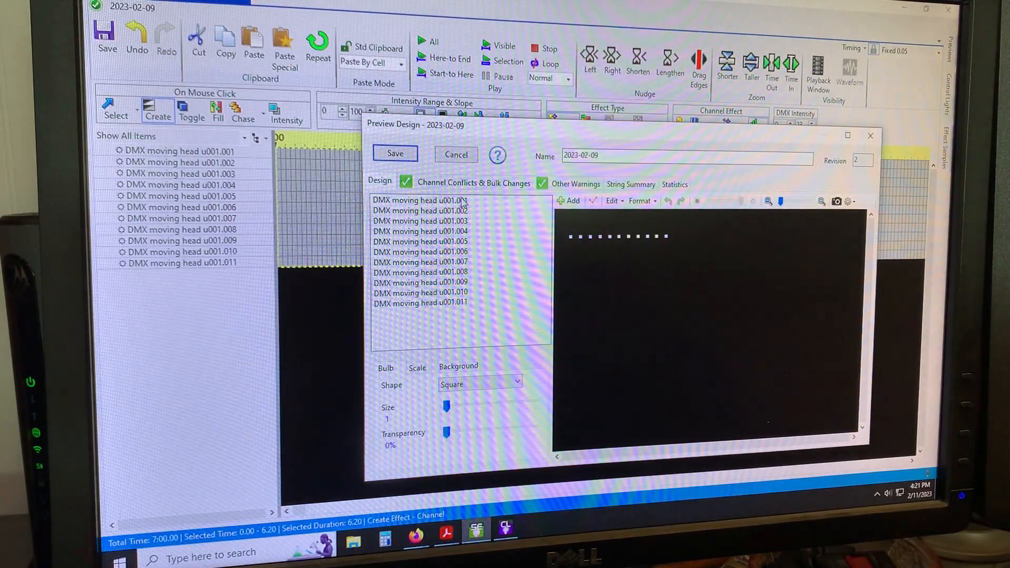
mouse_move(480, 276)
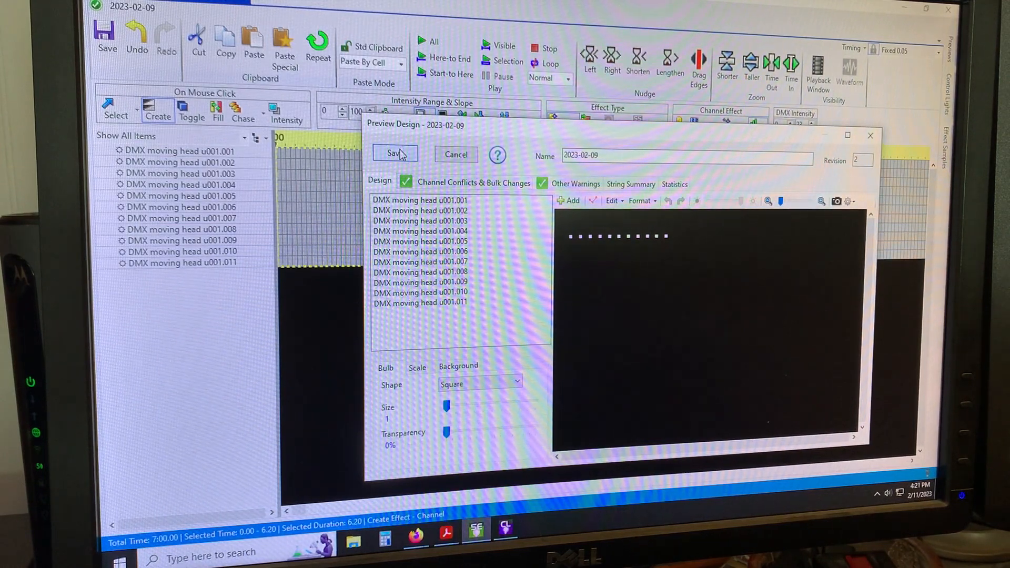
left_click(394, 154)
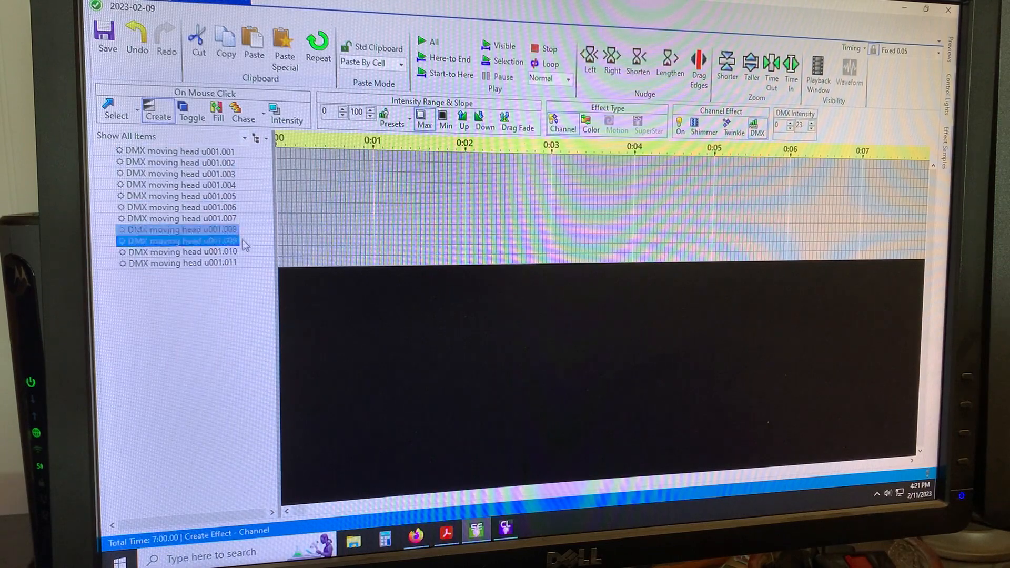
Assign the A403ISHD adapter to DMX Universe 1 in Network Preferences
left_click(181, 213)
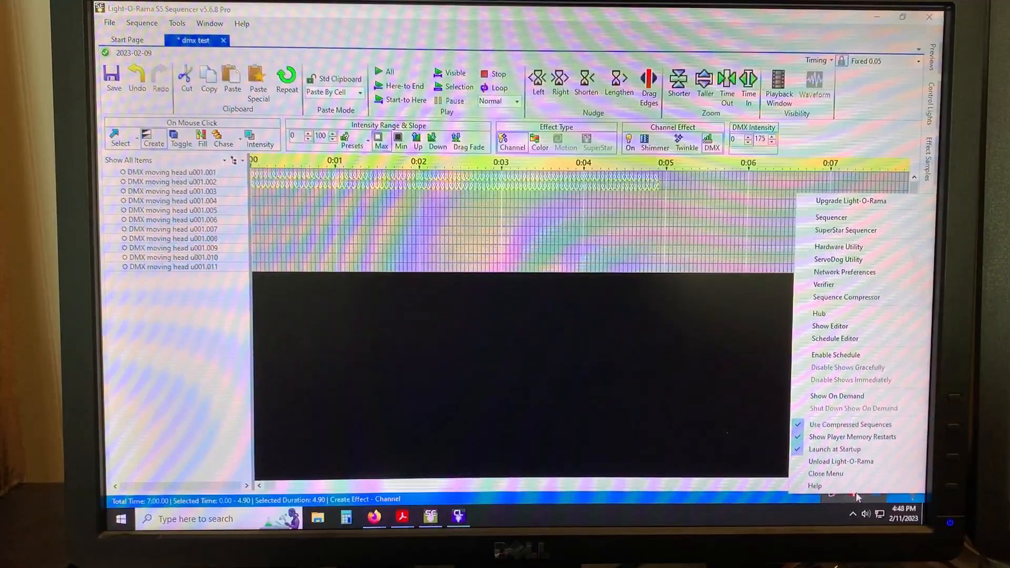
mouse_move(844, 272)
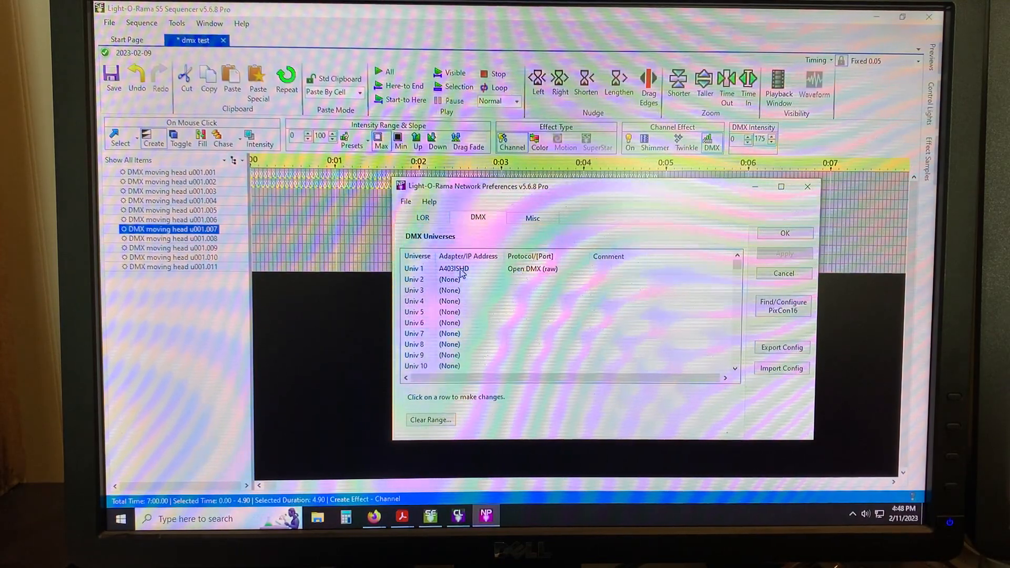
left_click(414, 269)
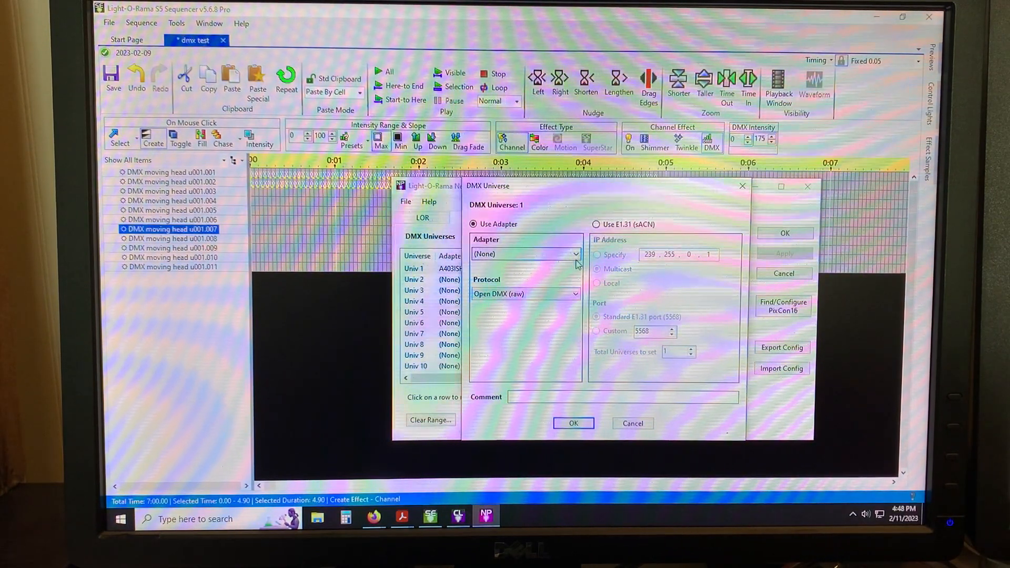
left_click(574, 254)
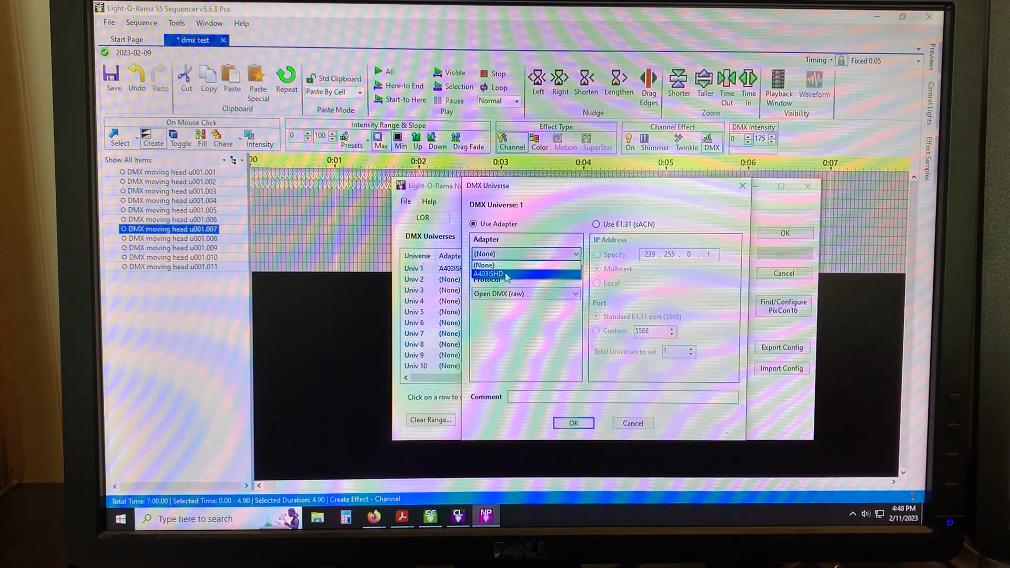
left_click(503, 273)
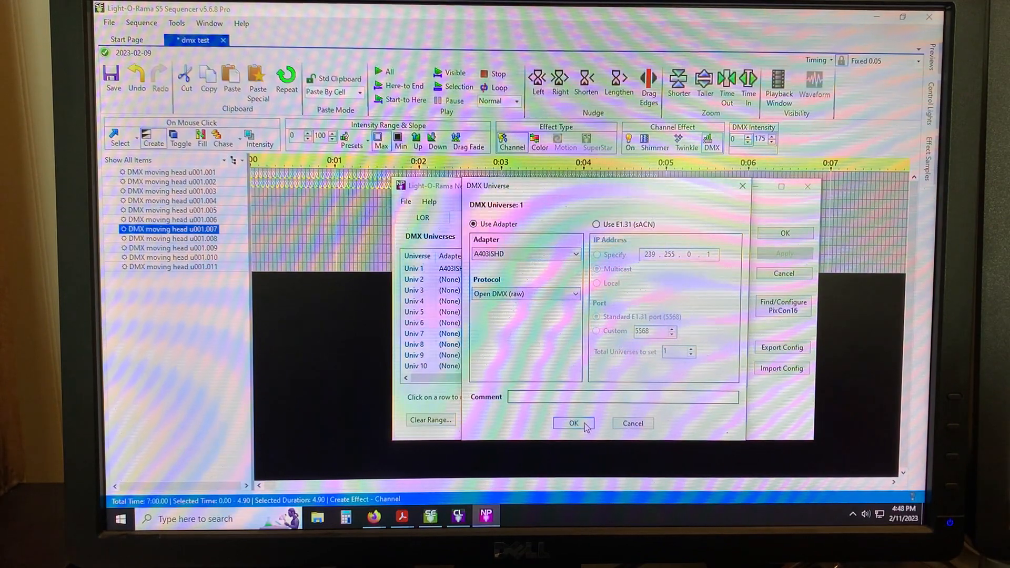
left_click(571, 423)
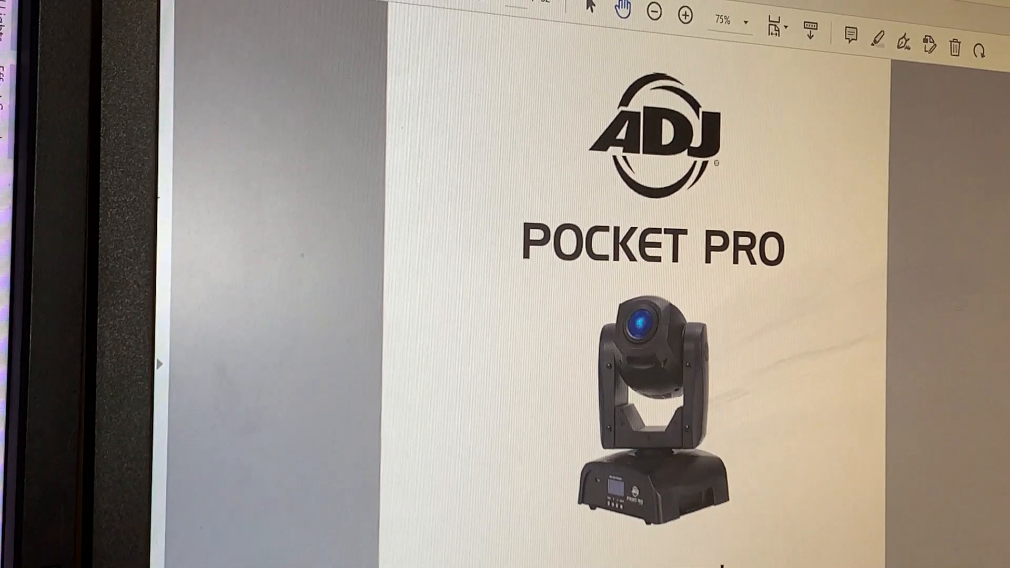
Scroll the Pocket Pro manual to the 5-pin XLR DMX and System Menu pages
scroll("down", 3)
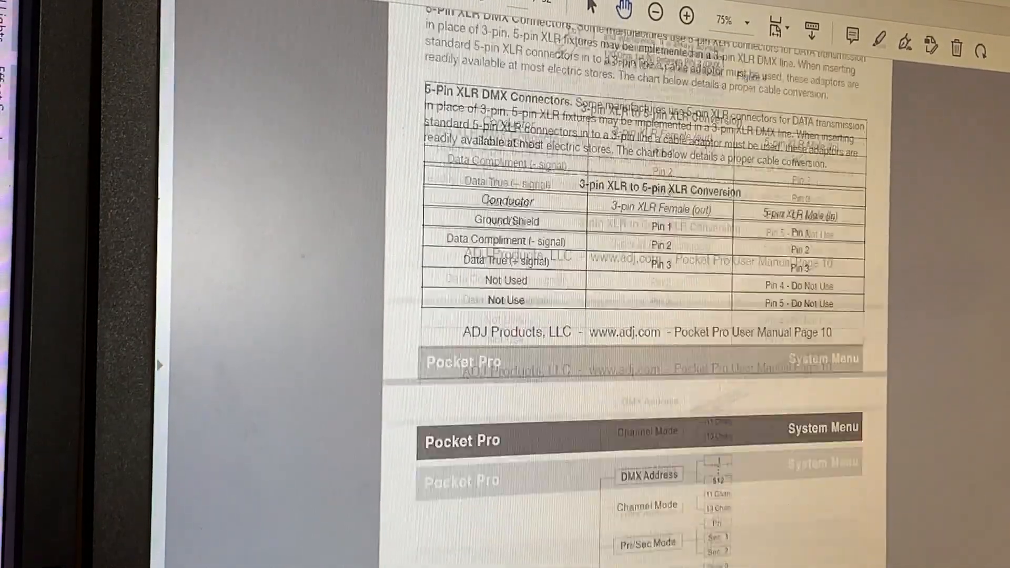
scroll("down", 3)
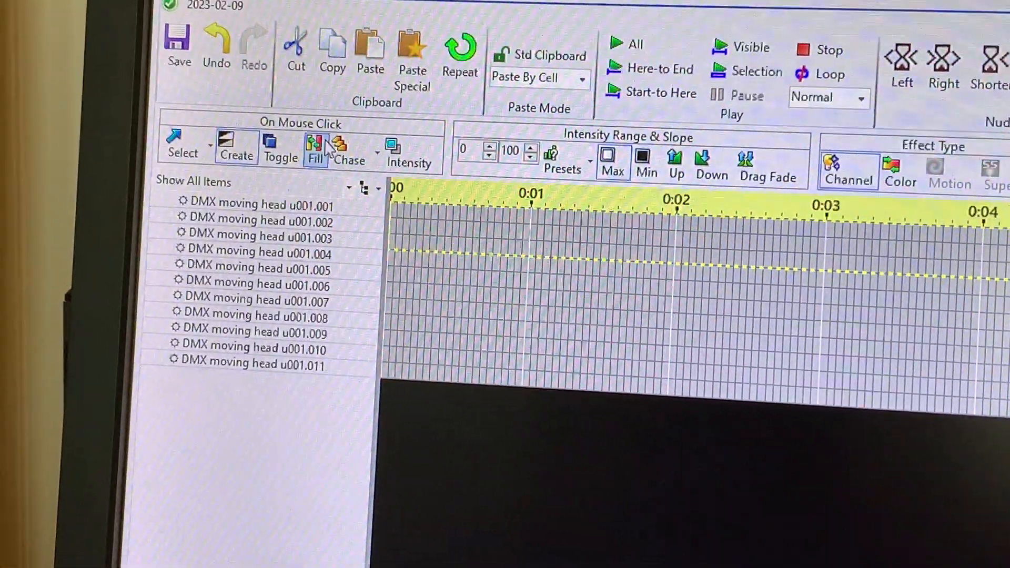
Fill channel u001.001 from 0:00 to about 0:05 with a DMX intensity effect
left_click(251, 205)
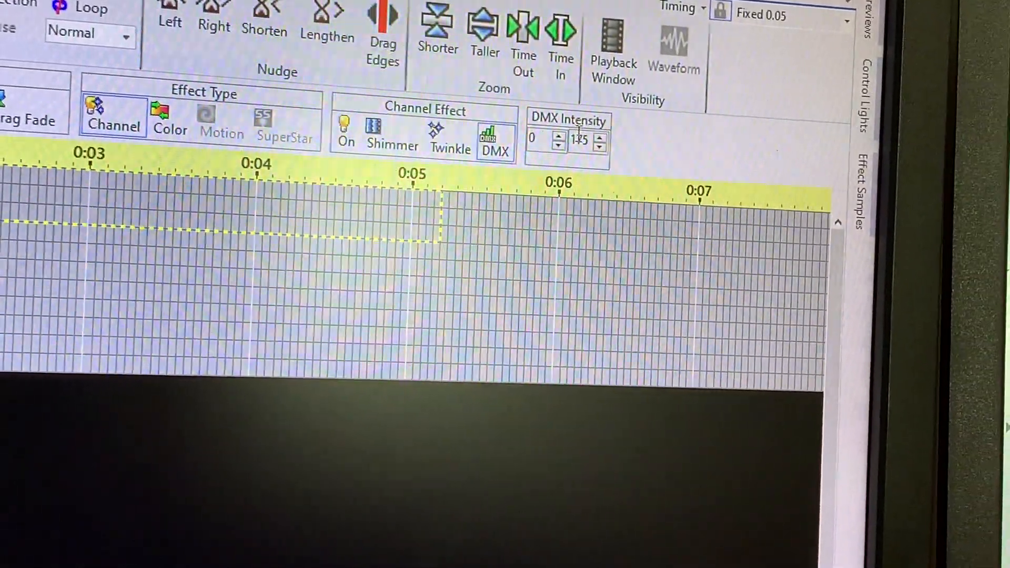
left_click(597, 134)
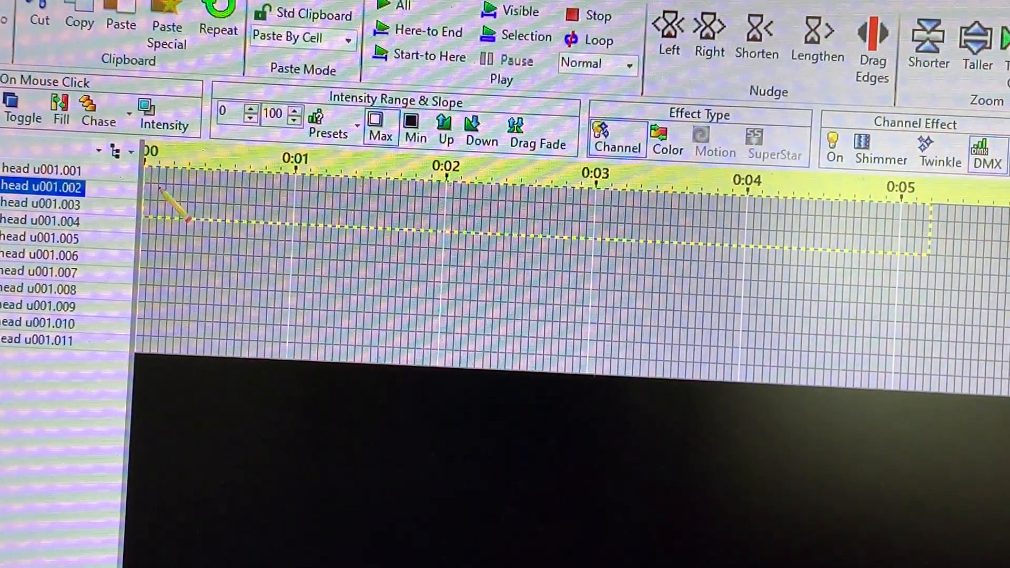
left_click(41, 169)
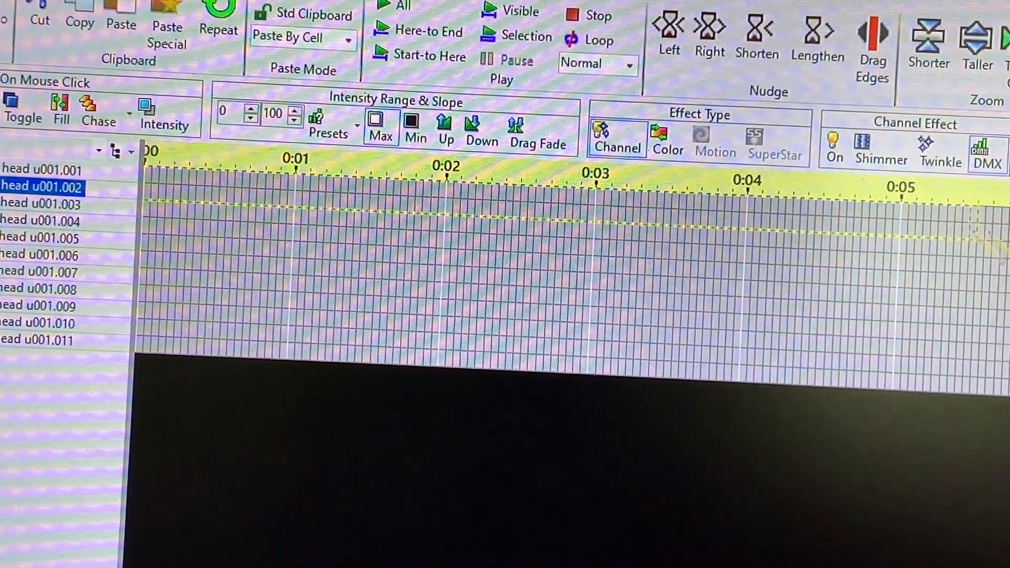
left_click(42, 168)
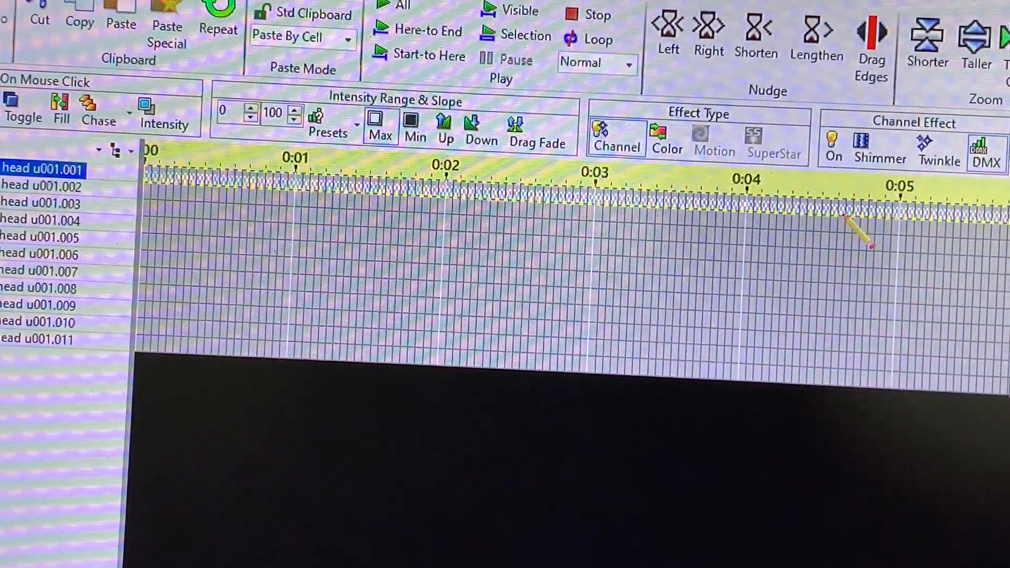
left_click(414, 123)
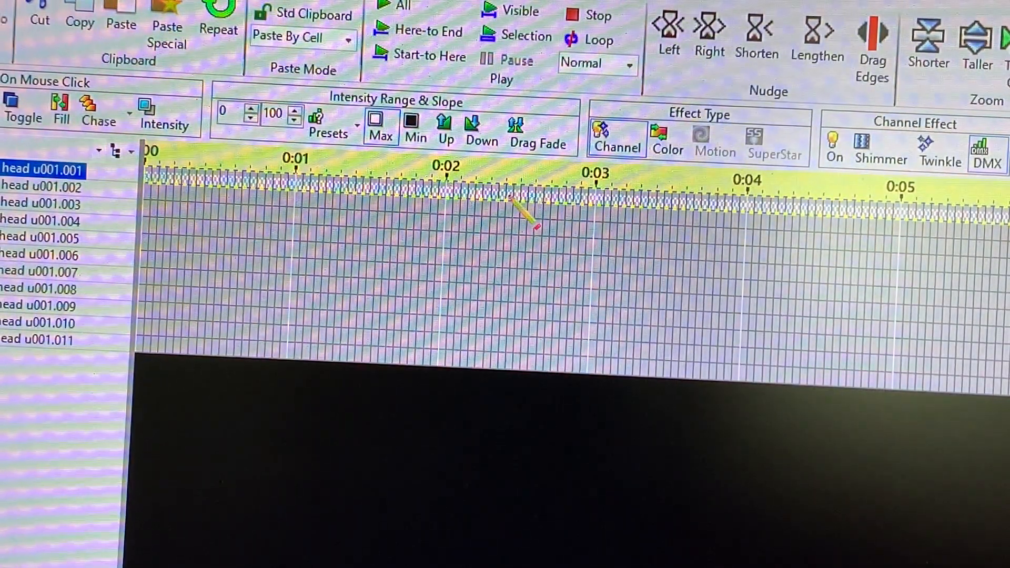
mouse_move(516, 206)
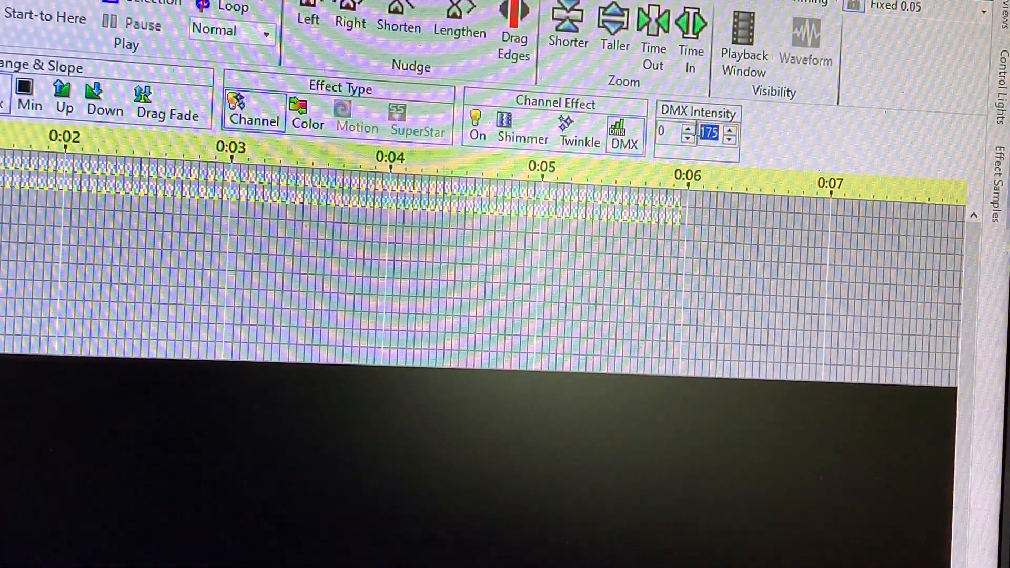
Enter the DMX intensity value 02 for the channel 001.001–001.003 effects
type("02")
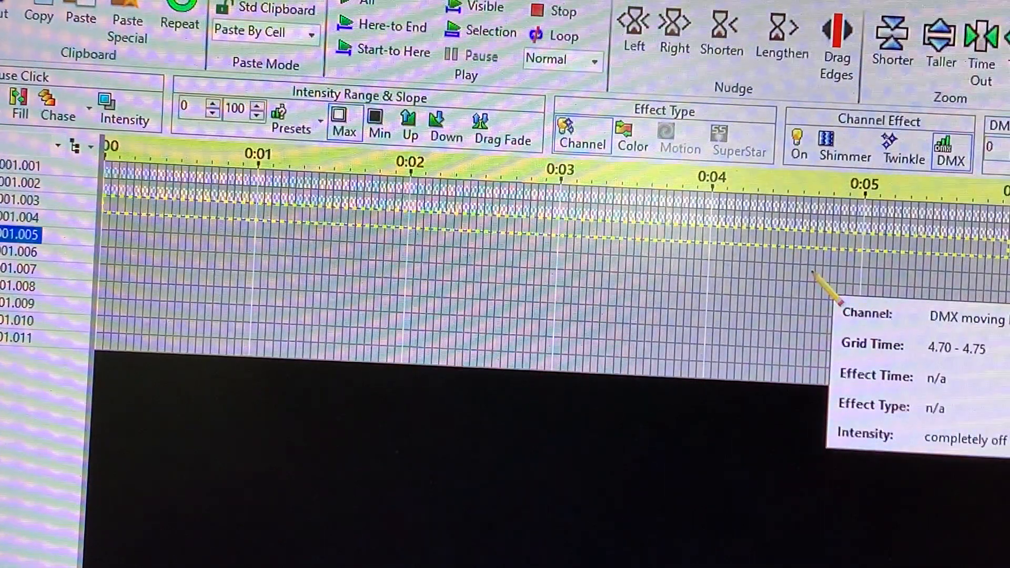
mouse_move(754, 277)
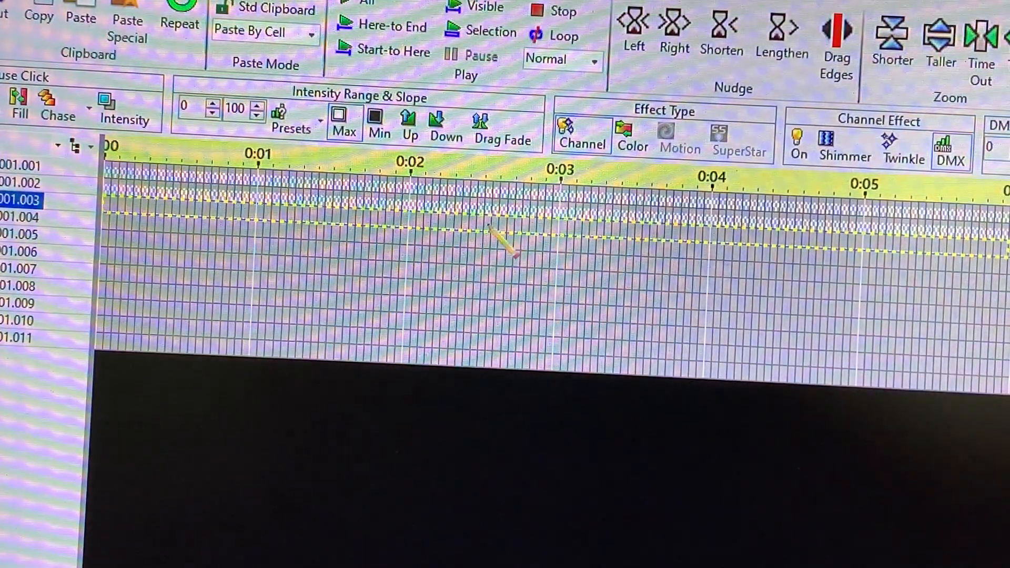
mouse_move(505, 254)
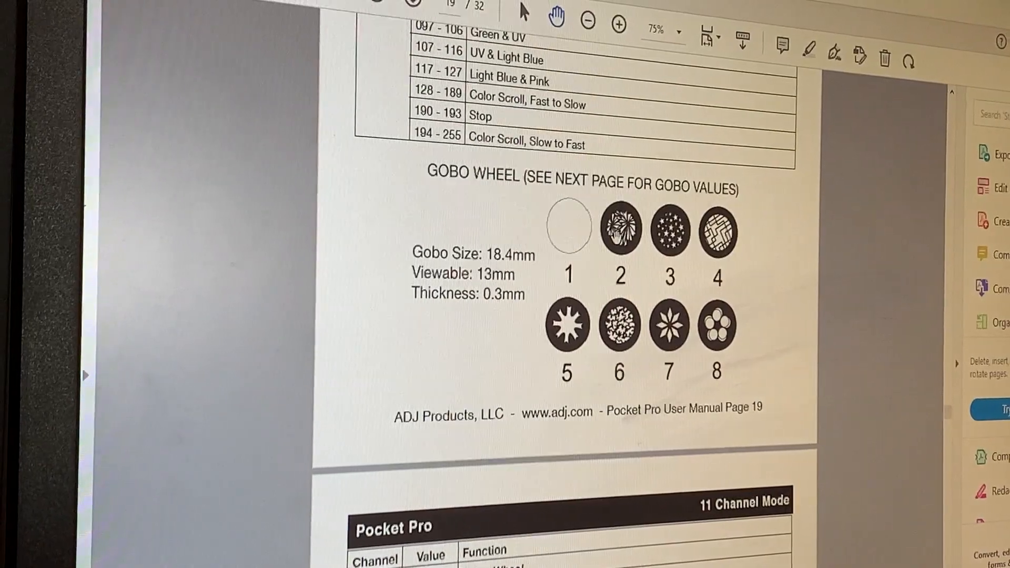
Scroll the manual from page 19 to the 11 Channel Mode tables on page 20
scroll("down", 3)
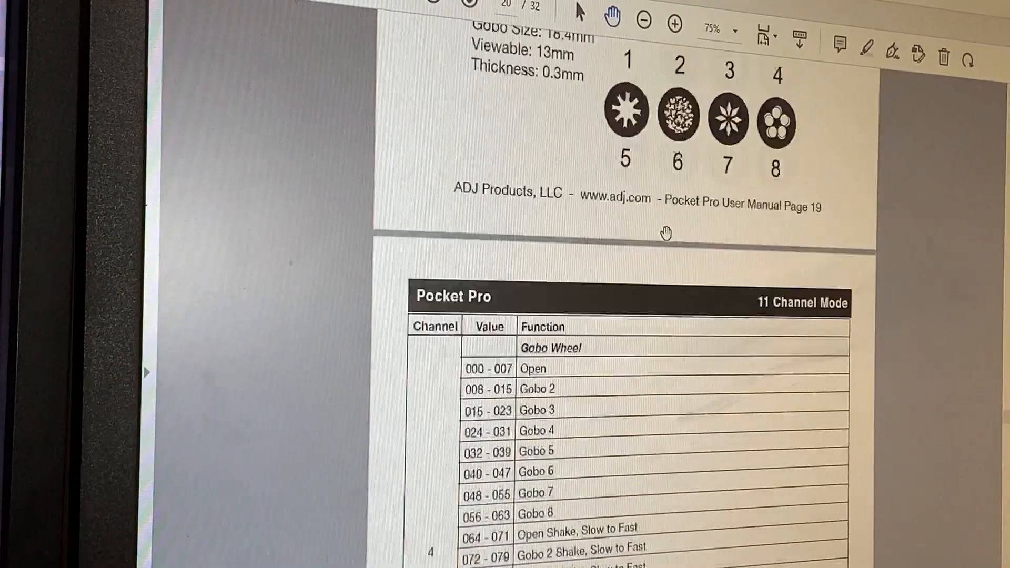
scroll("down", 3)
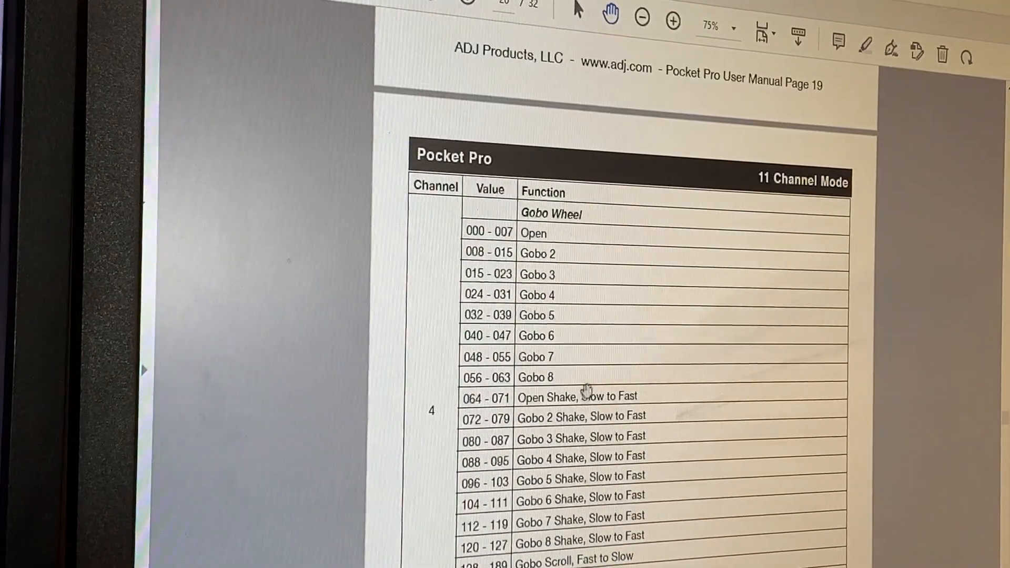
scroll("down", 3)
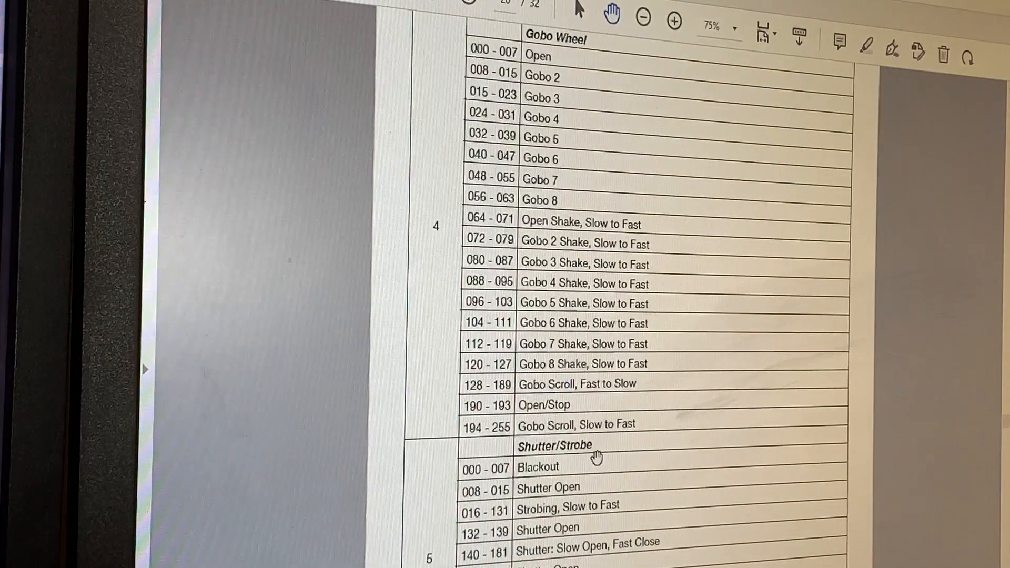
scroll("down", 3)
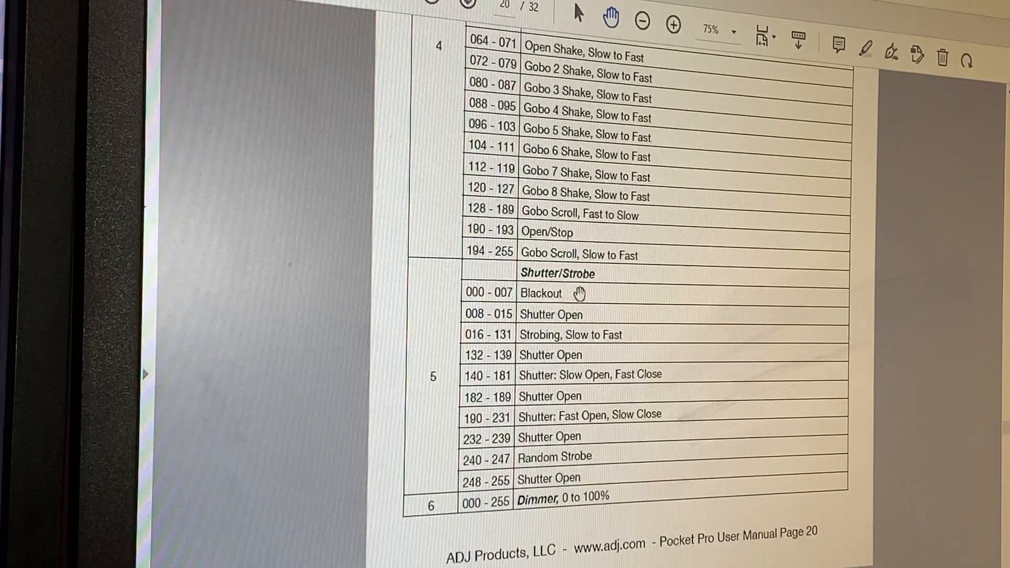
mouse_move(567, 319)
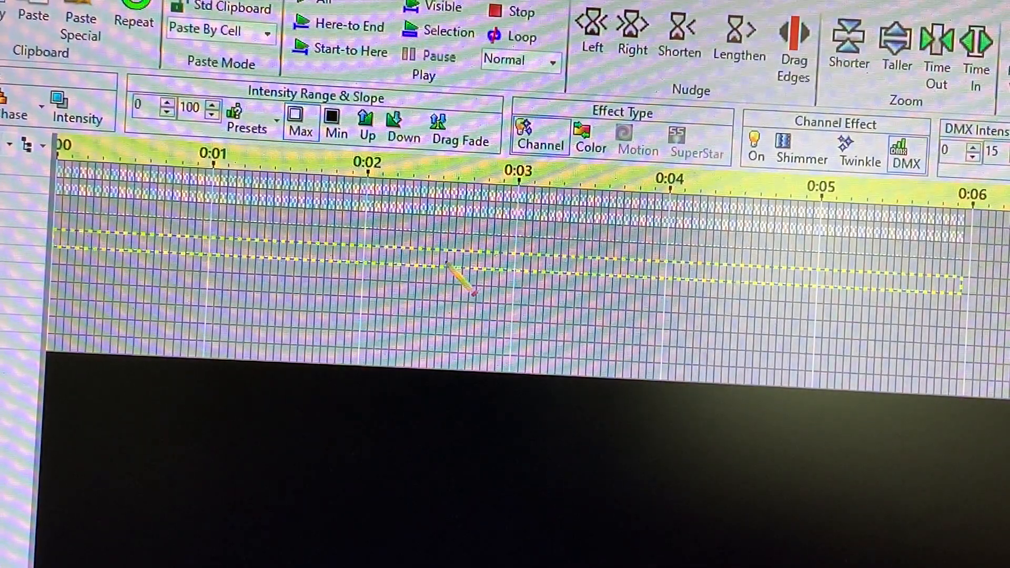
mouse_move(451, 267)
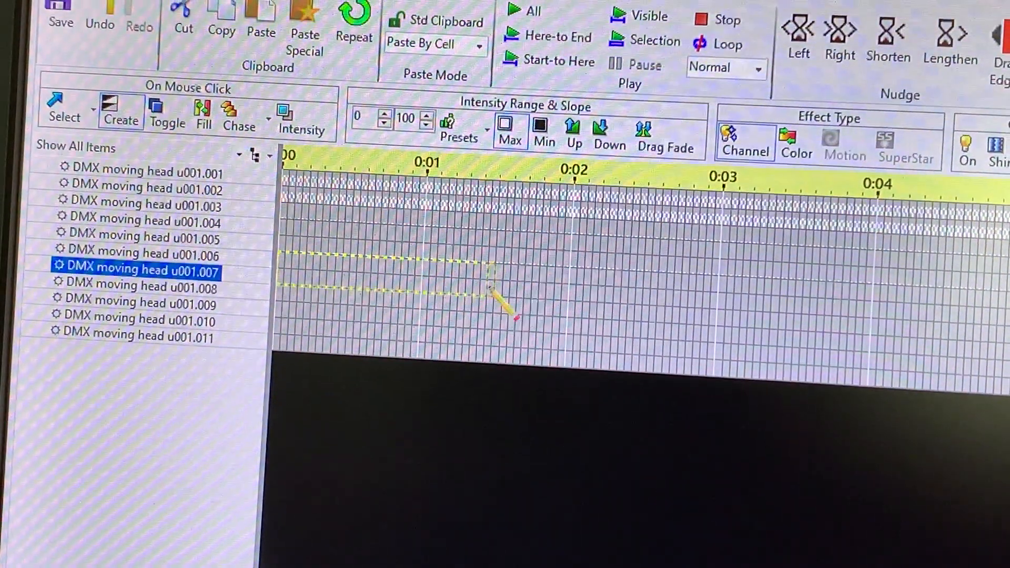
Select moving-head channel rows 001.006 and 001.007 for intensity effects
left_click(138, 254)
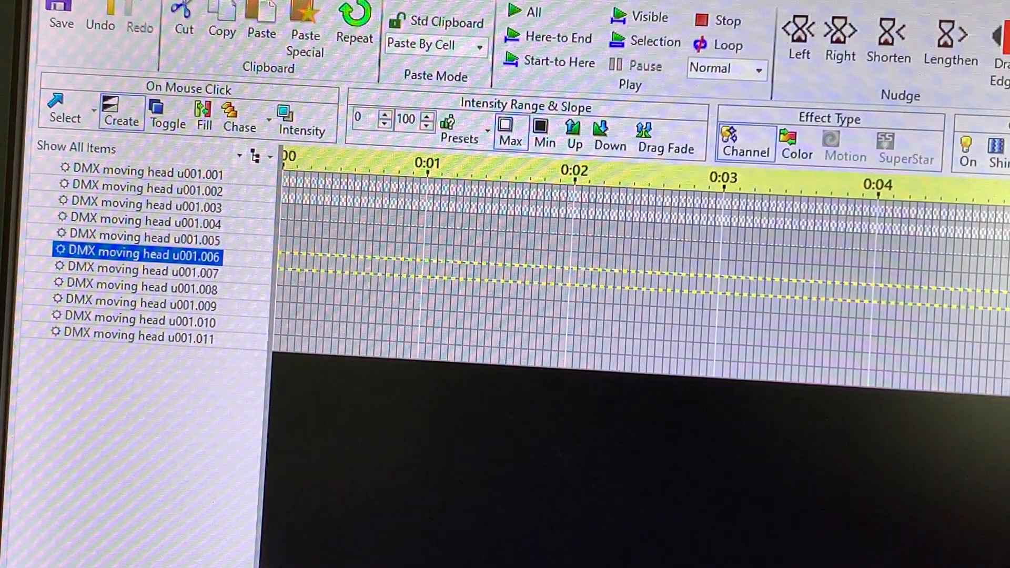
left_click(139, 287)
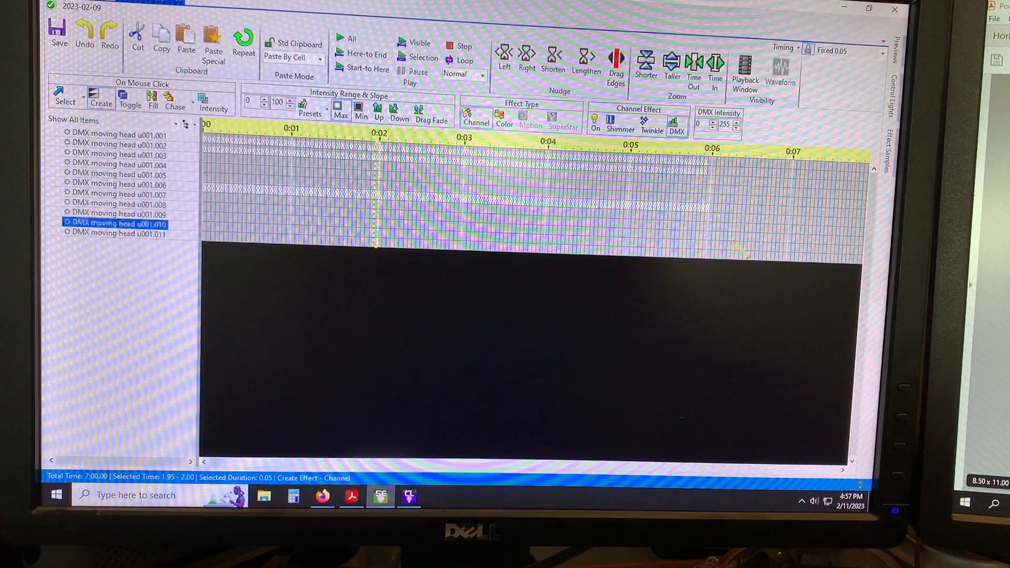
left_click(116, 195)
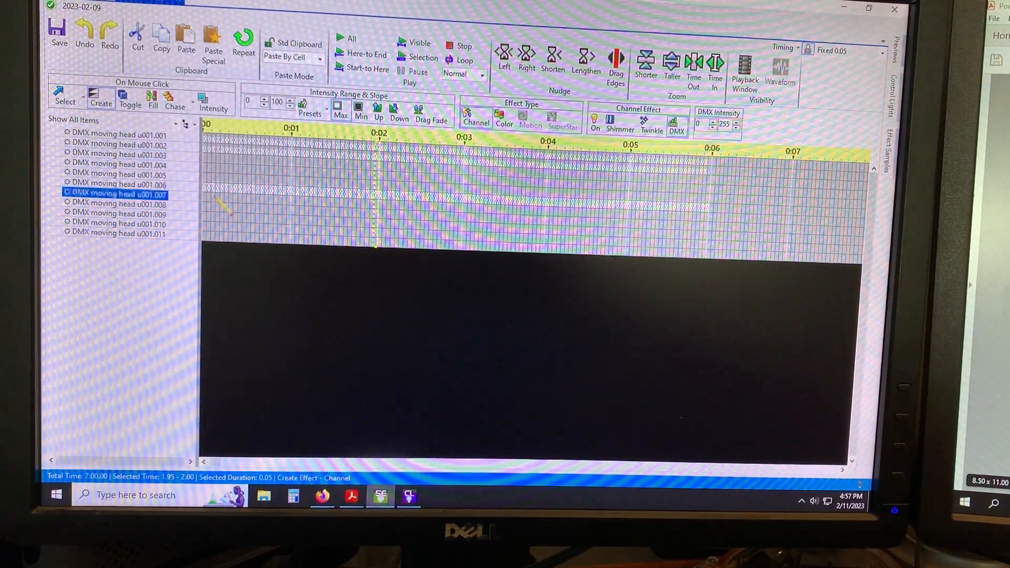
left_click(119, 184)
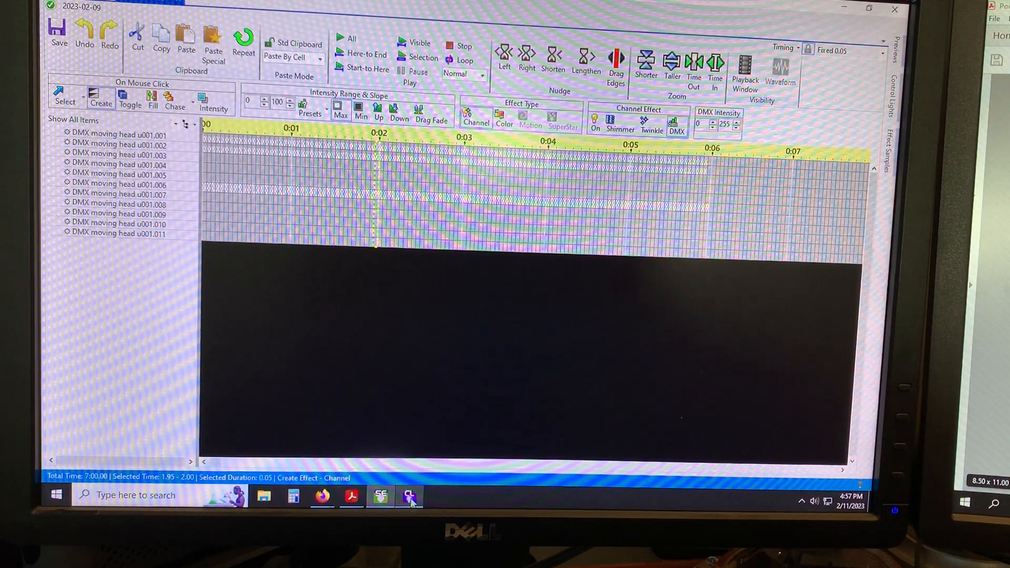
Bring up the LOR Comm Listener log, review it, and close the window
left_click(410, 496)
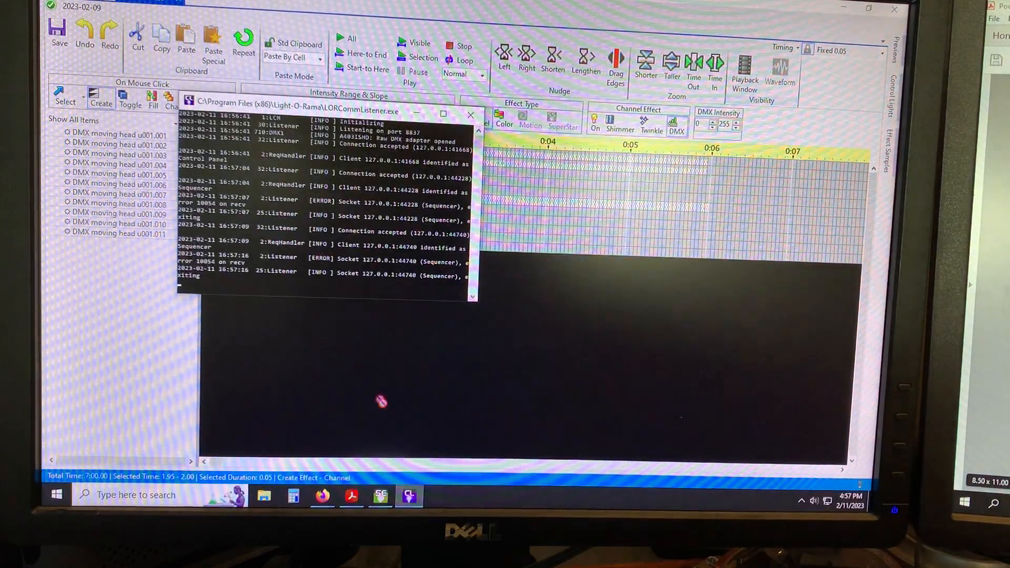
mouse_move(387, 289)
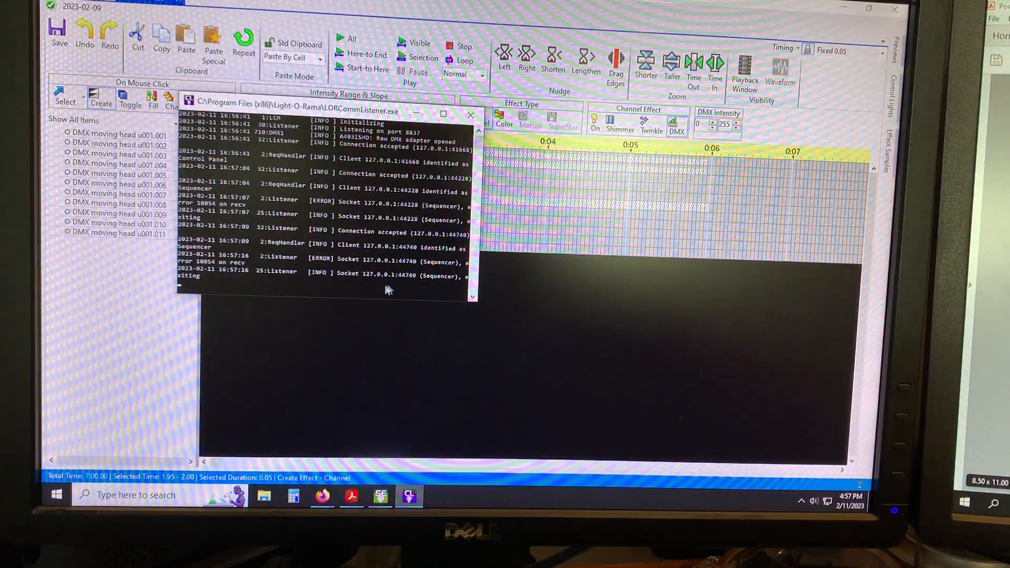
mouse_move(197, 285)
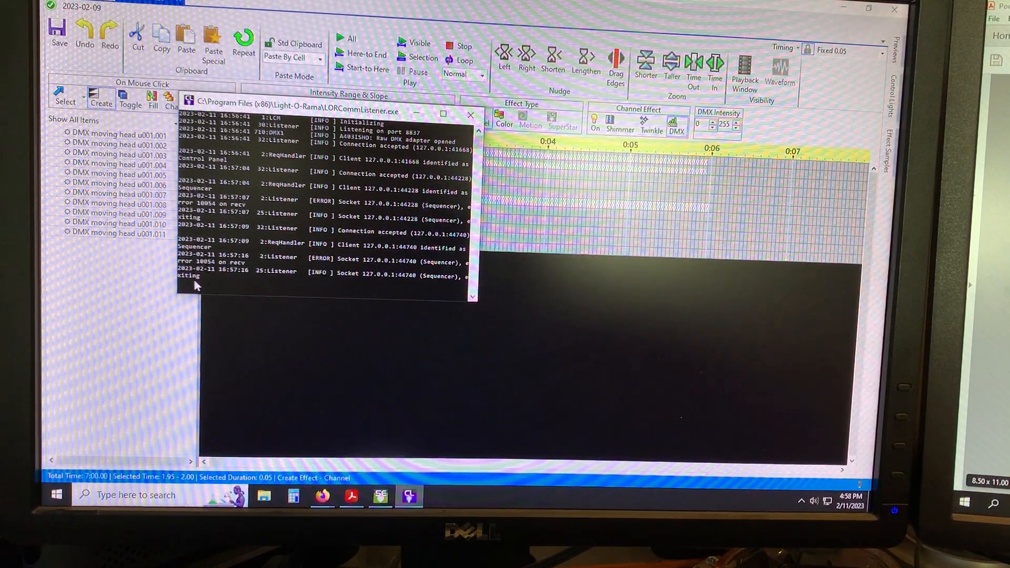
mouse_move(316, 293)
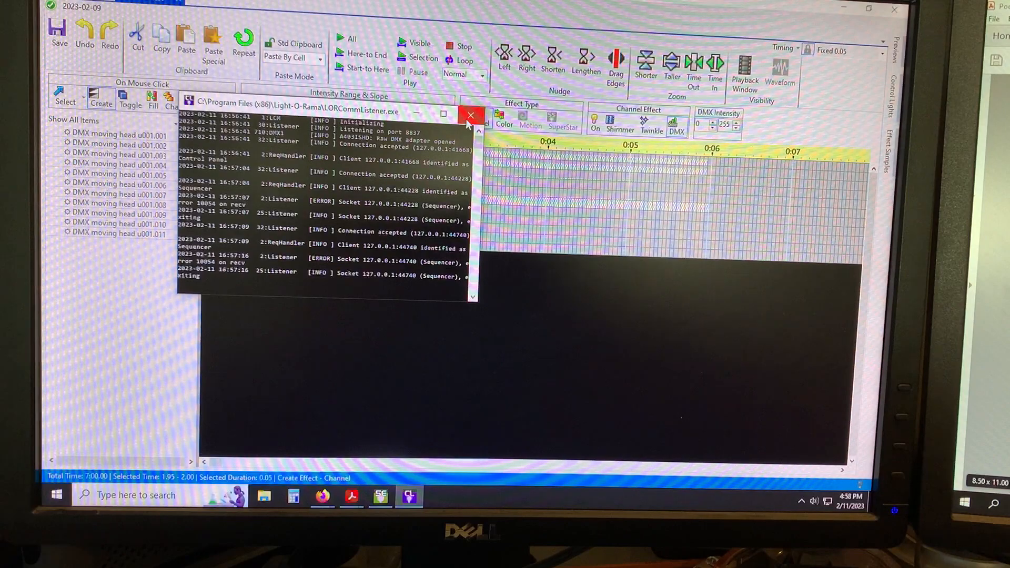
left_click(470, 114)
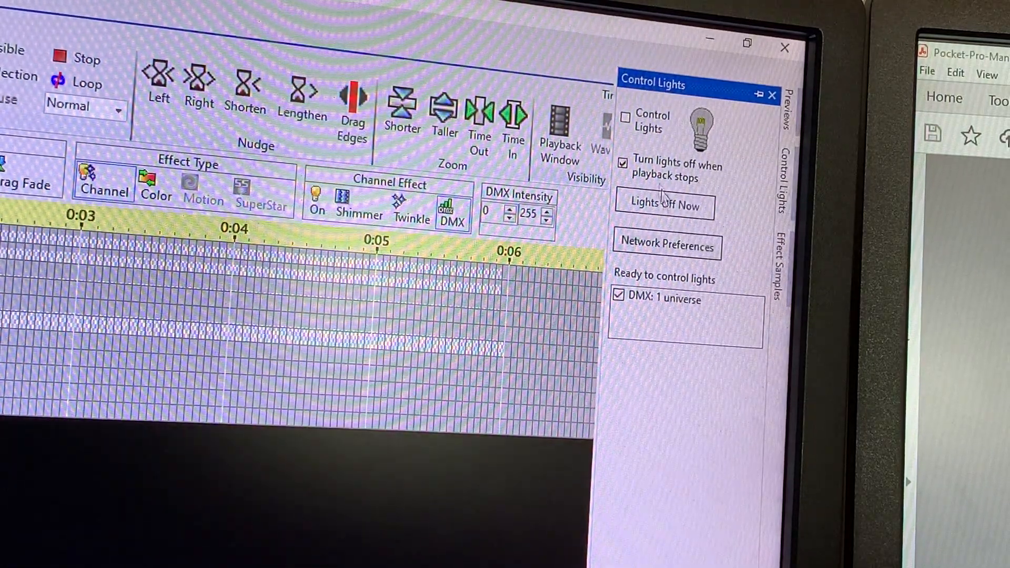
Tick Control Lights to drive the fixture live over DMX universe 1
left_click(624, 118)
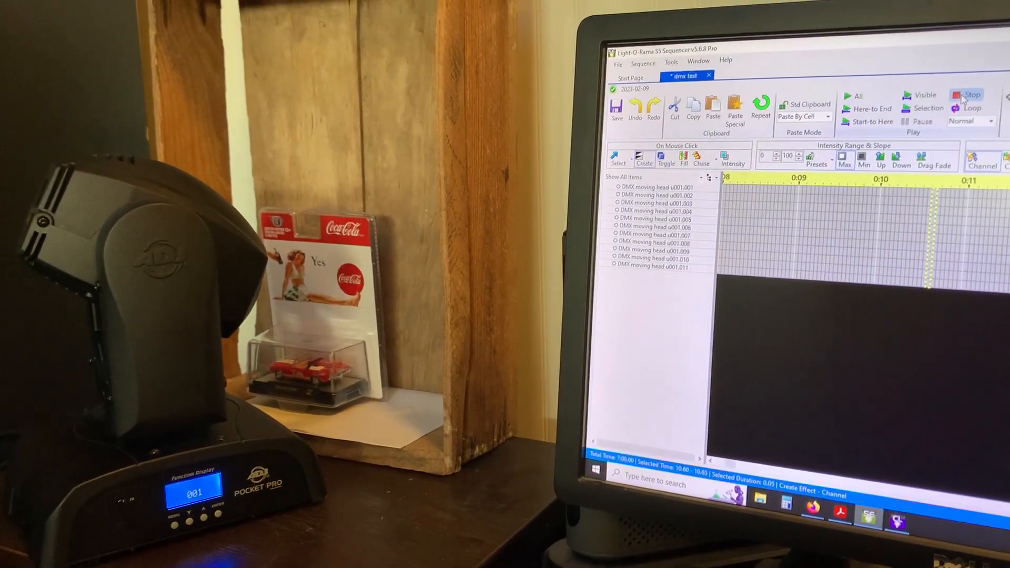
Stop the live playback of the sequence on the Pocket Pro moving head
left_click(857, 95)
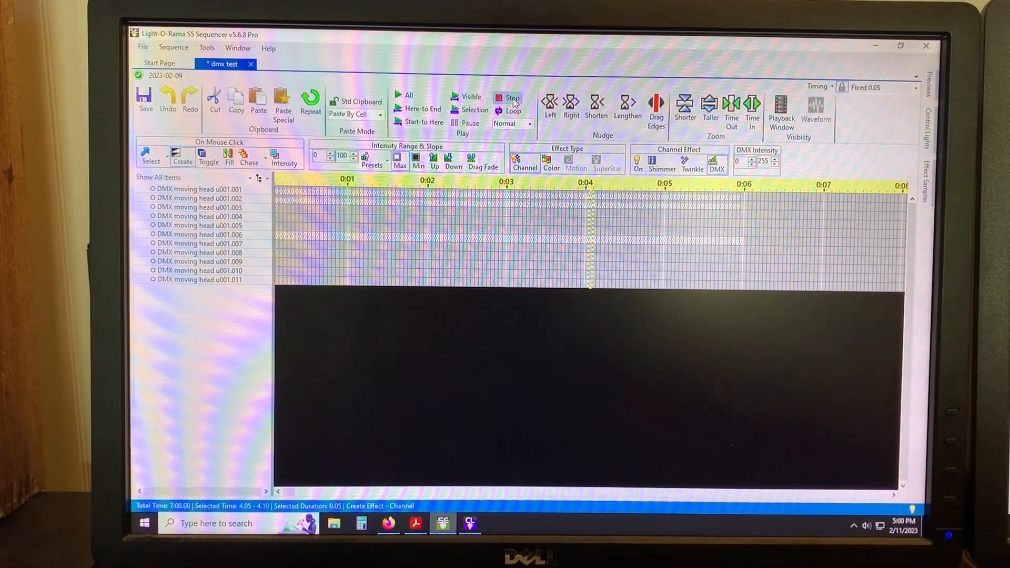
mouse_move(512, 98)
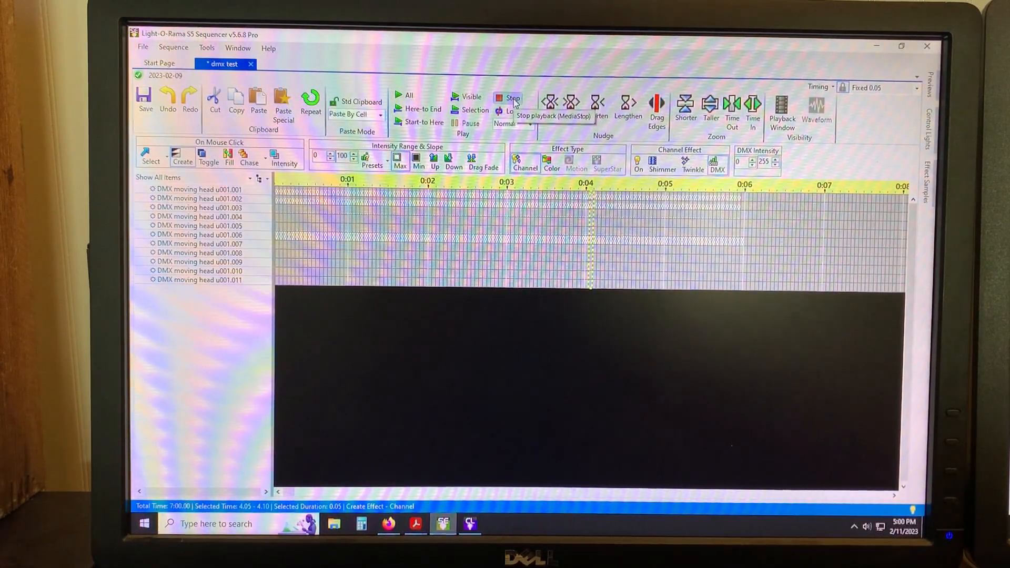